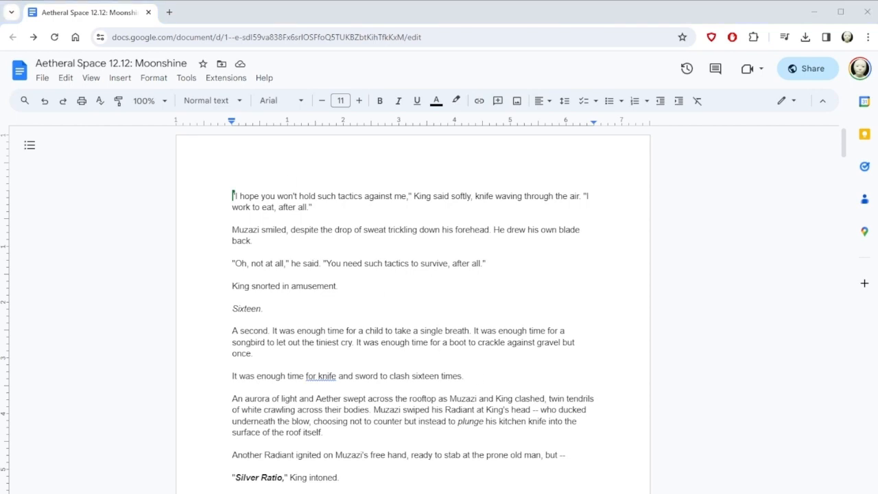
mouse_move(39, 129)
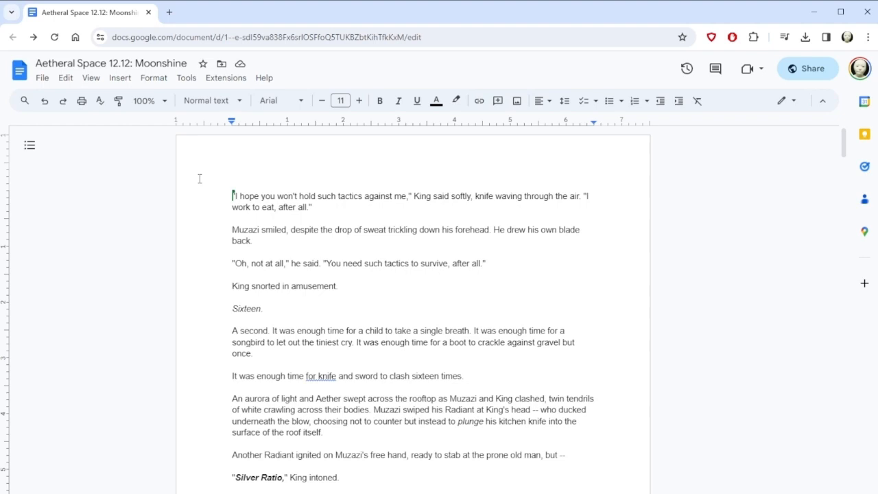
Read down the chapter to where purple fog deflects a newcomer's kick at Muzazi
scroll(down, 3)
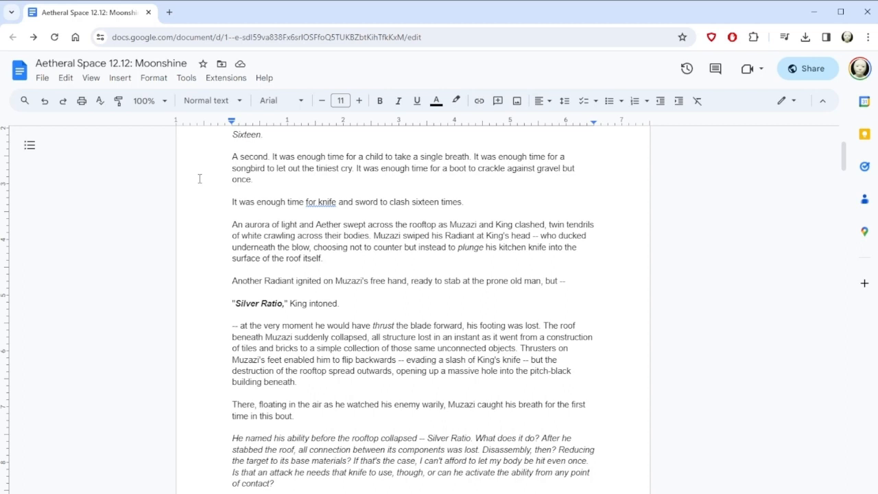
scroll(down, 3)
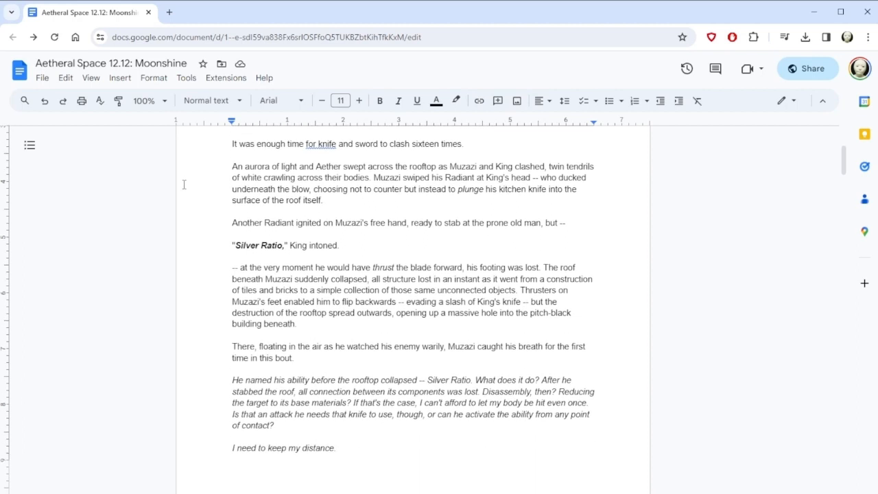
scroll(down, 3)
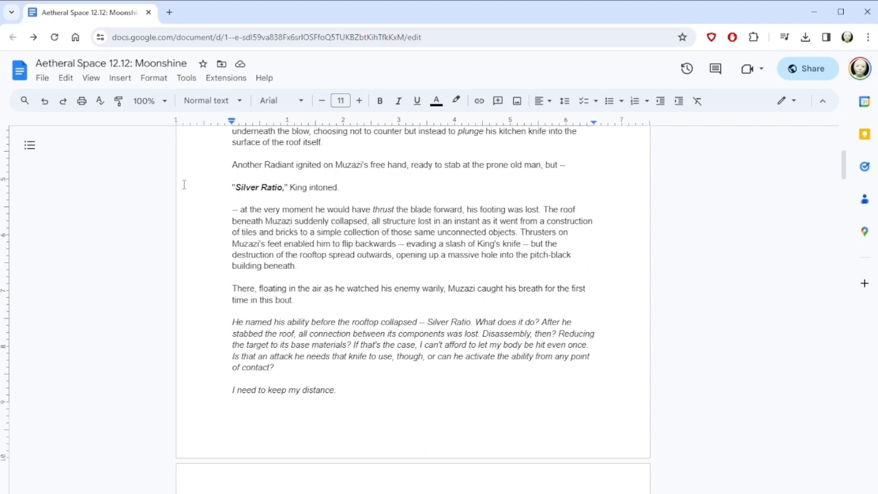
scroll(down, 3)
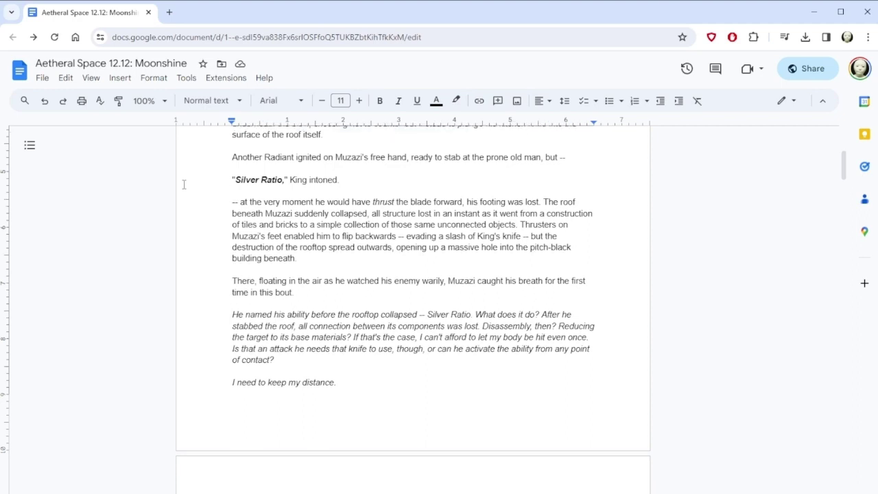
scroll(down, 3)
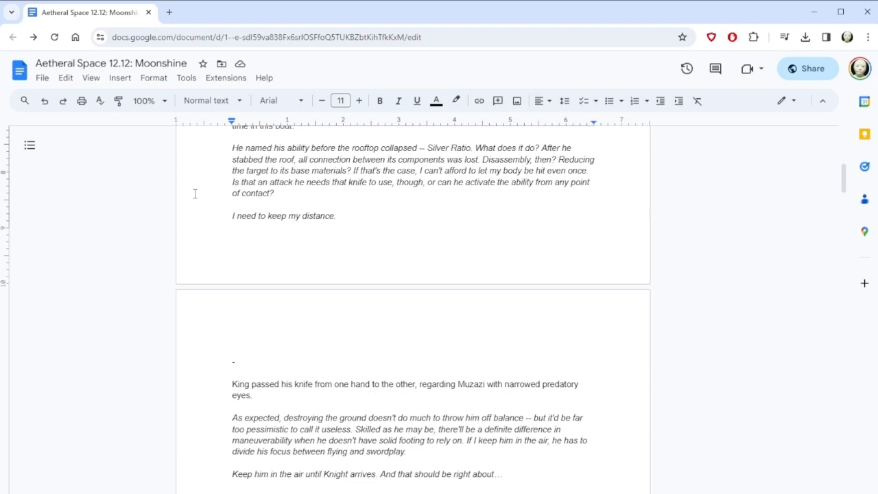
scroll(down, 3)
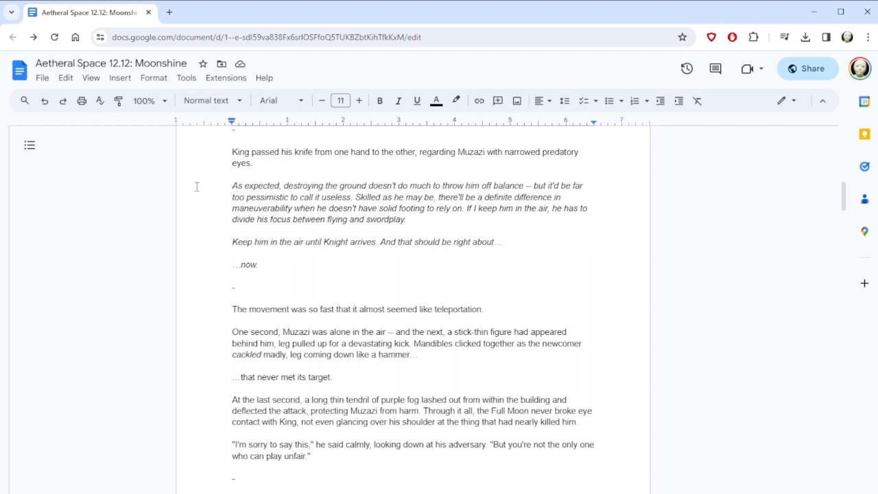
mouse_move(295, 312)
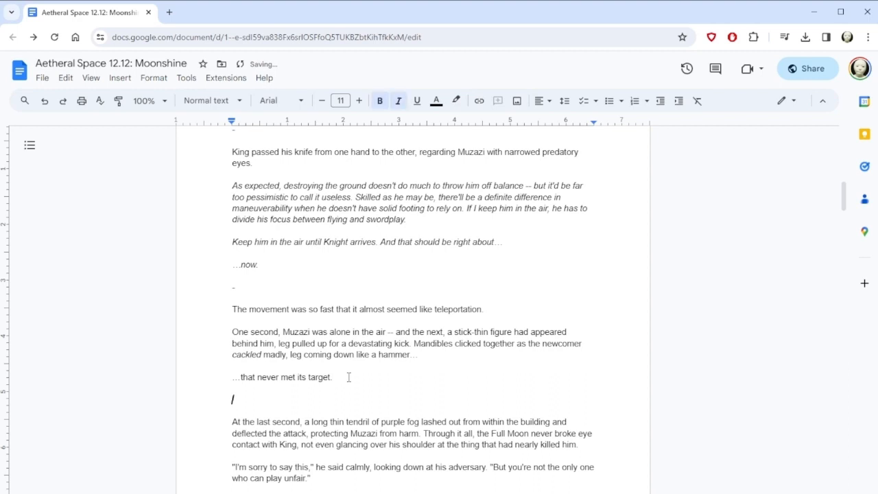
Type the bold italic exclamation 'F!' on the new line after '…that never met its target.'
text(Fl)
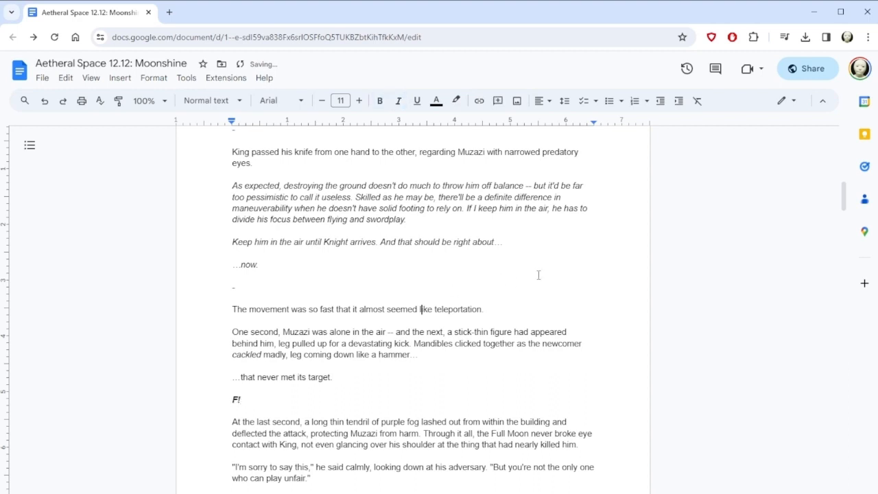
scroll(down, 3)
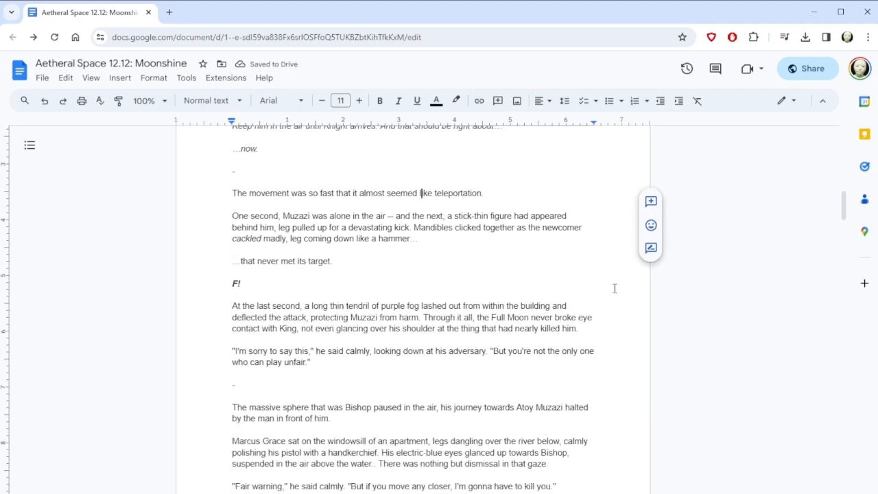
scroll(down, 3)
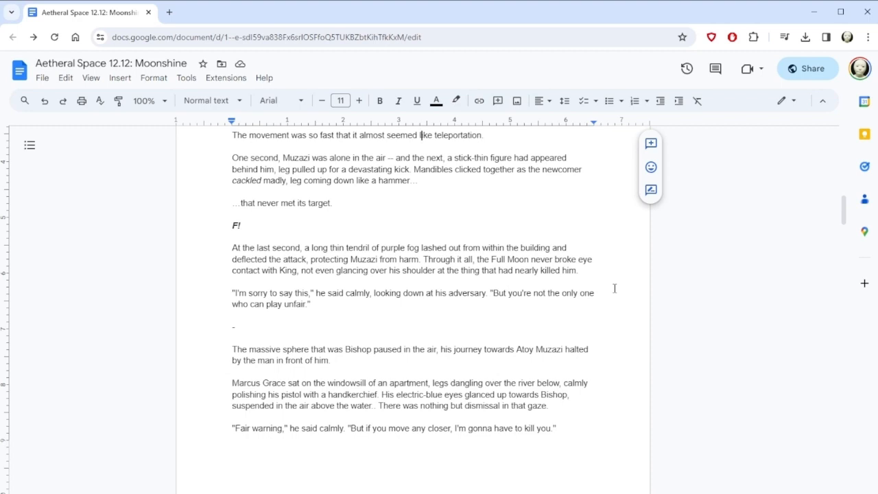
Insert bold 'perfect' into Bishop's 'The massive sphere' and read on to Pawn's rampage
scroll(down, 3)
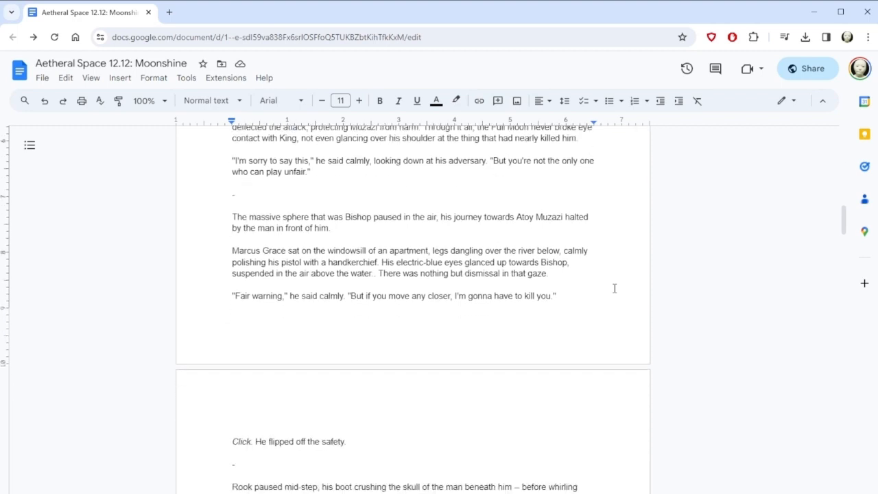
scroll(down, 3)
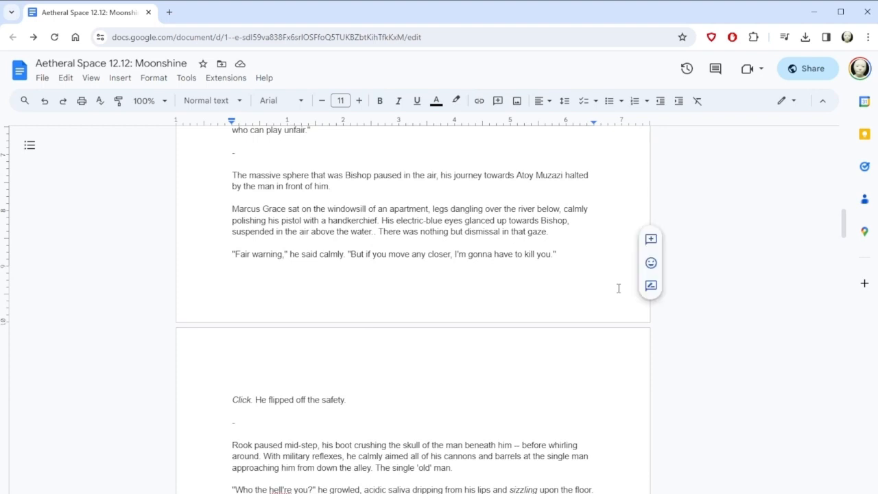
mouse_move(268, 170)
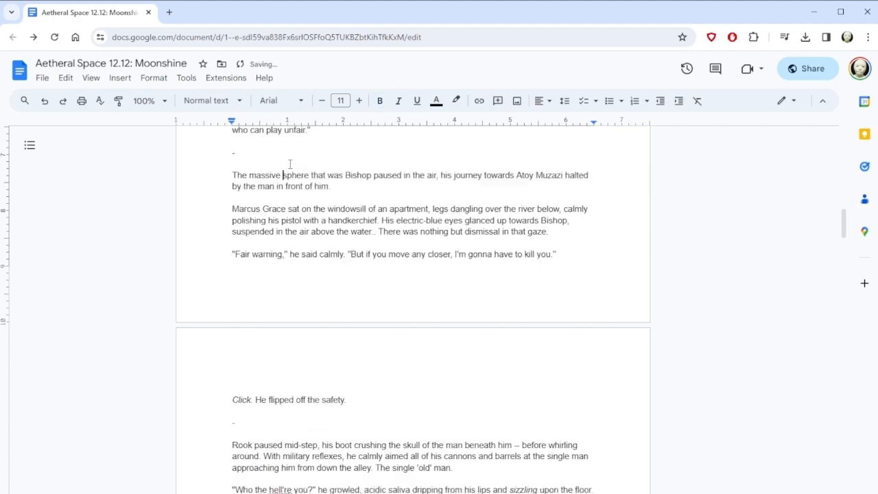
text(perfect)
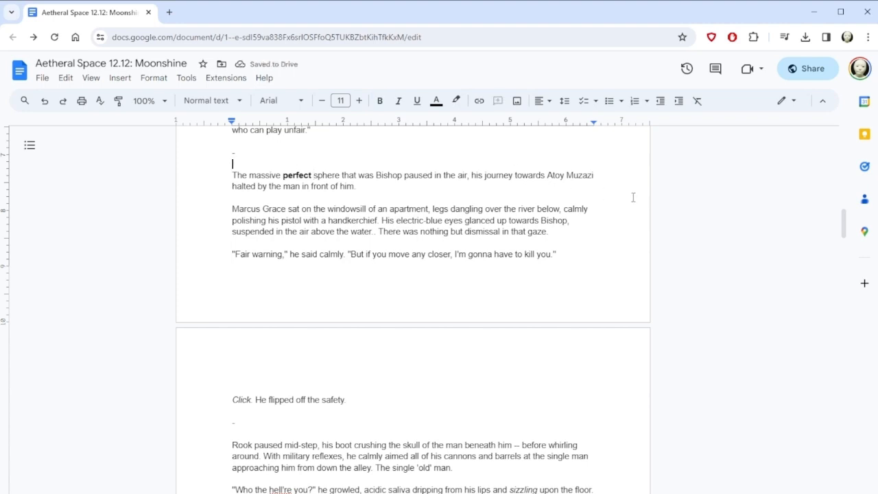
scroll(down, 3)
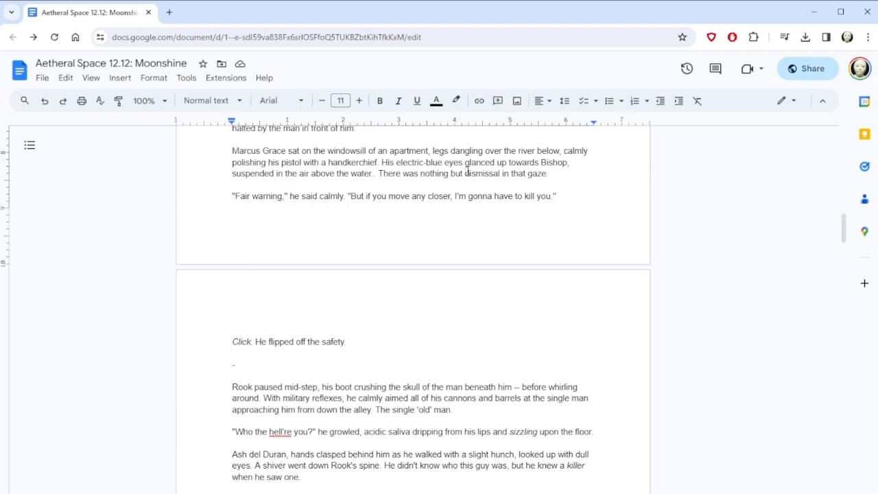
text(professional)
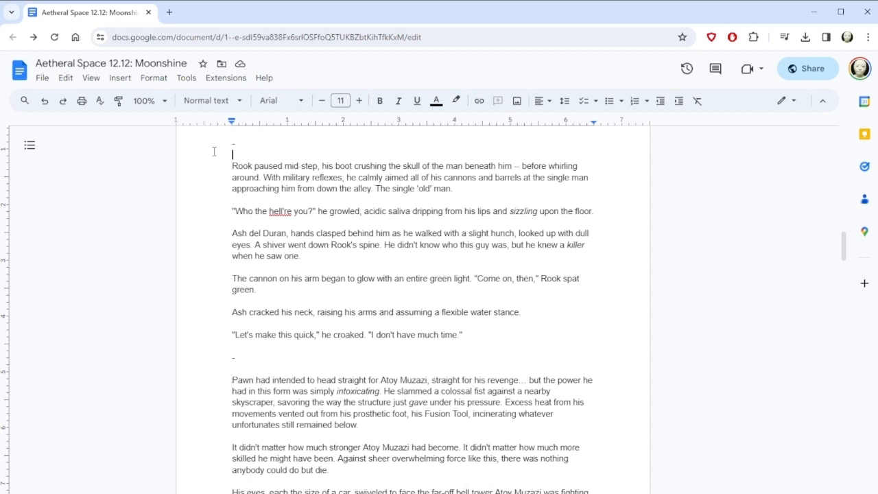
Replace 'entire' with 'eerie' and Rook's 'spat green' with 'spat smoke', reading to Gregori's bladed arm
double_click(417, 279)
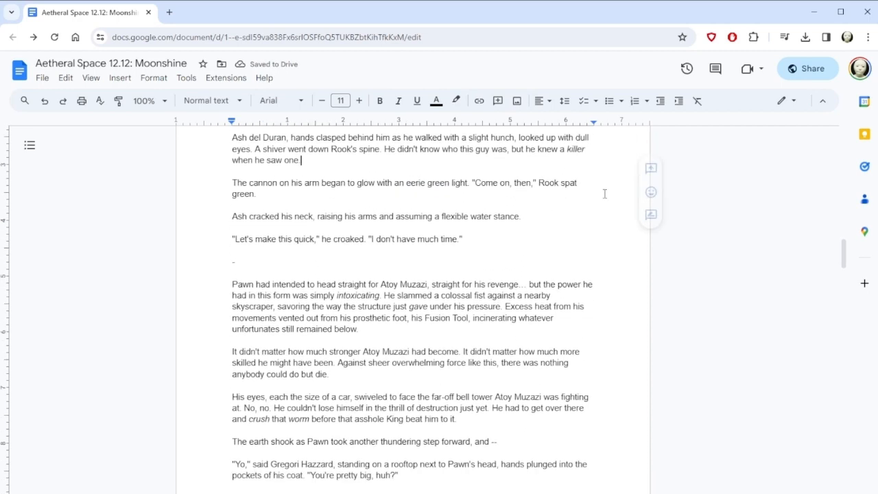
scroll(down, 3)
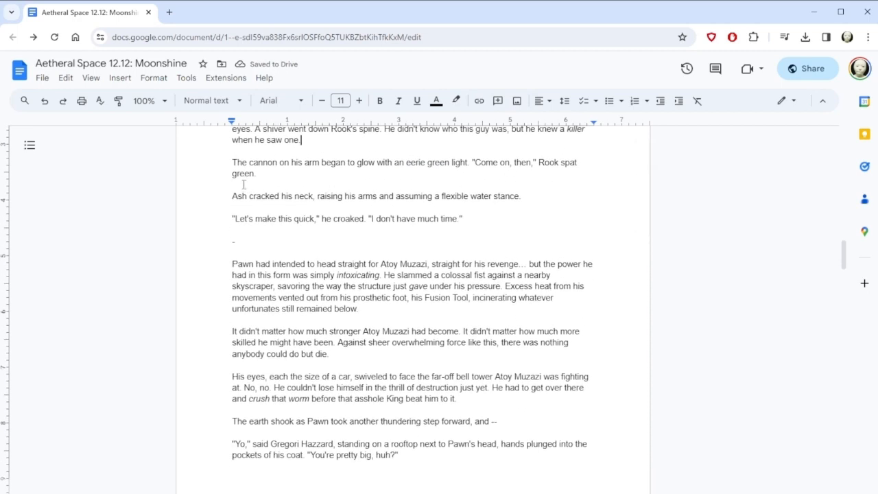
double_click(242, 173)
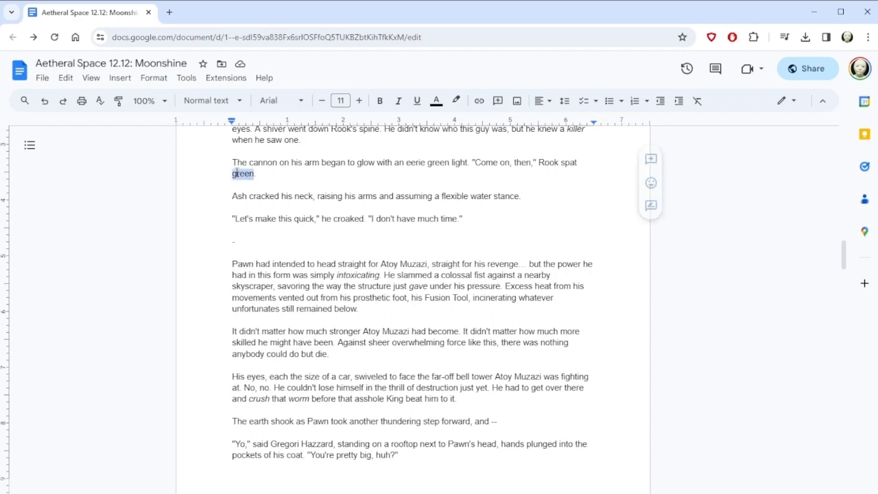
text(smoke)
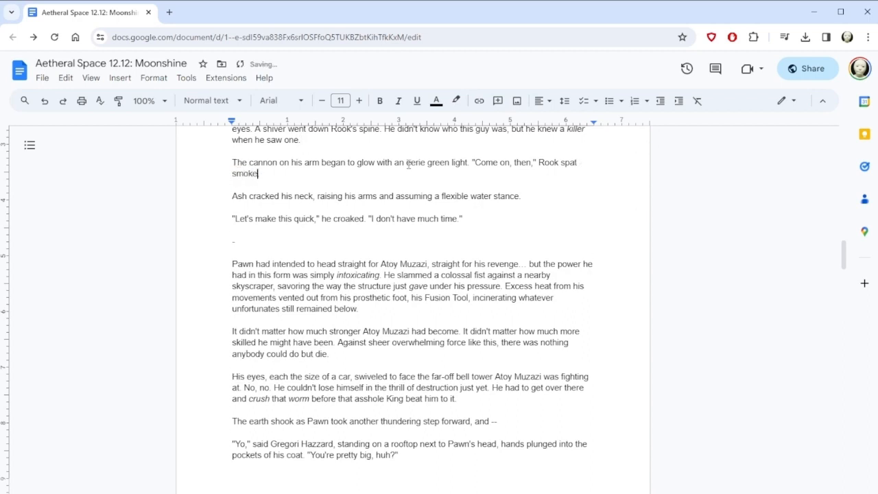
scroll(down, 3)
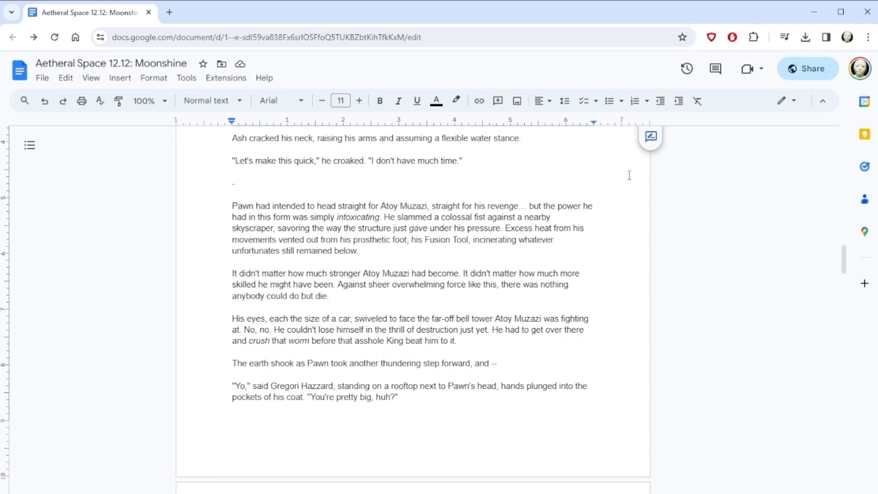
scroll(down, 3)
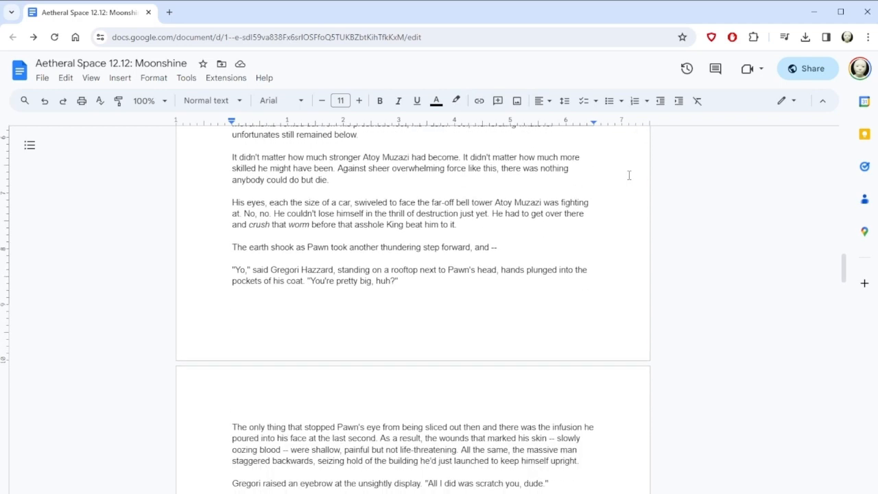
scroll(down, 3)
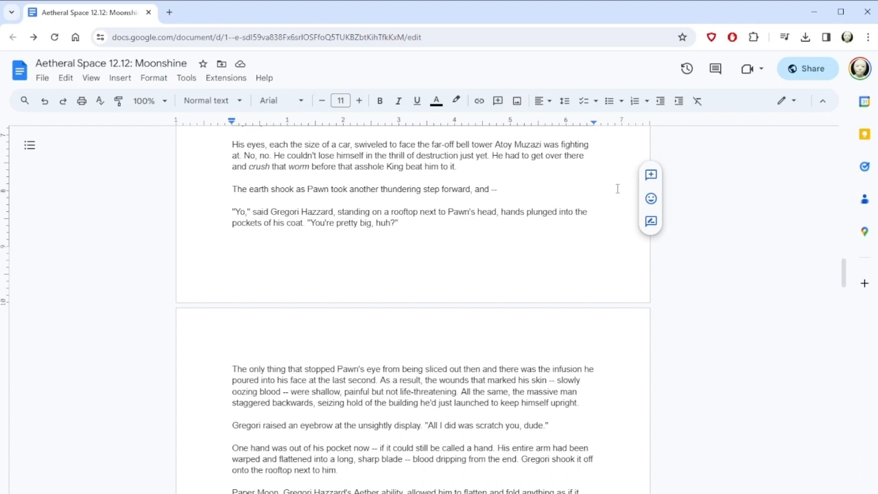
Make Gregori's coat 'white coat' and change Pawn's 'launched' building to 'punched'
text(white)
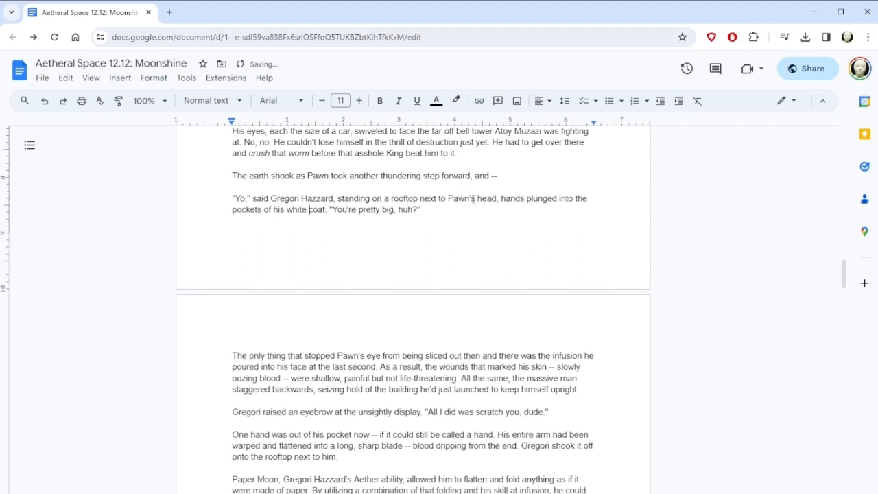
scroll(down, 3)
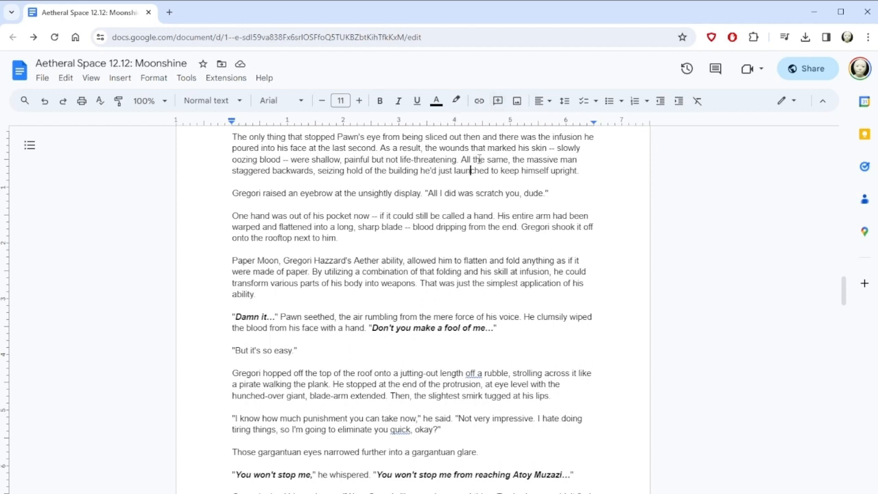
text(punched)
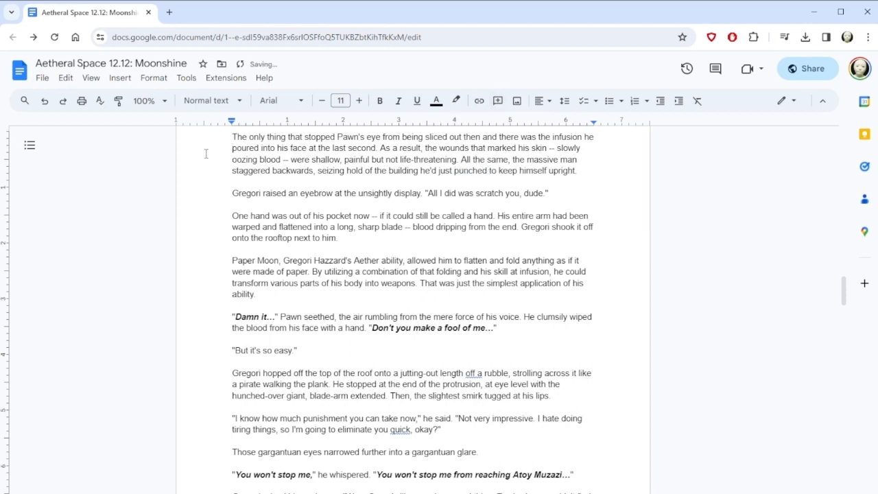
mouse_move(215, 163)
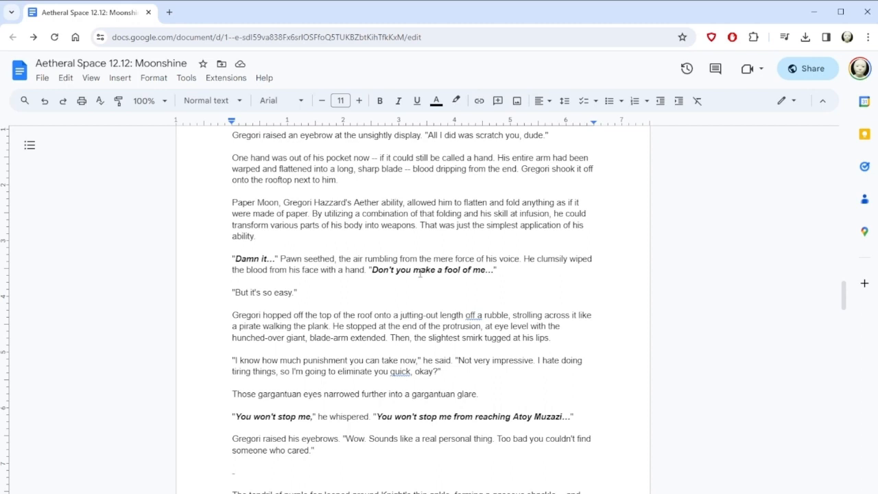
Edit 'length off a rubble' to 'length of rubble' and read on to Morgan Nacht's fog-rope passage
scroll(down, 3)
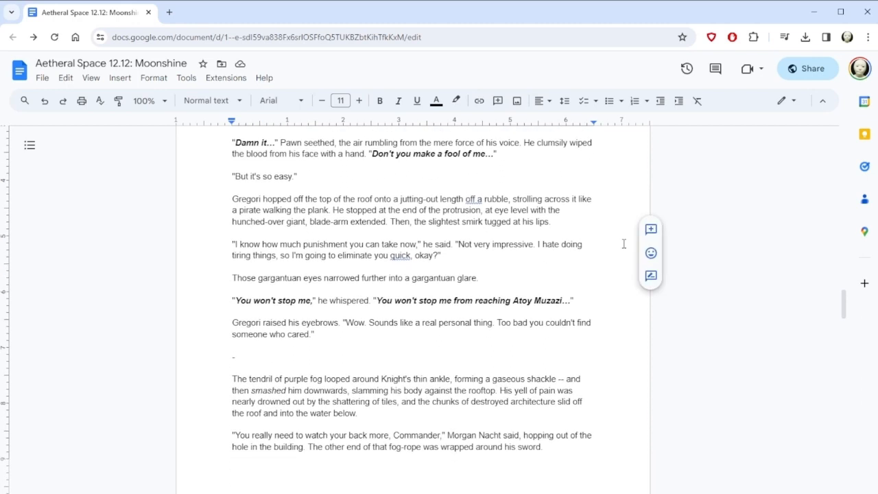
click(472, 199)
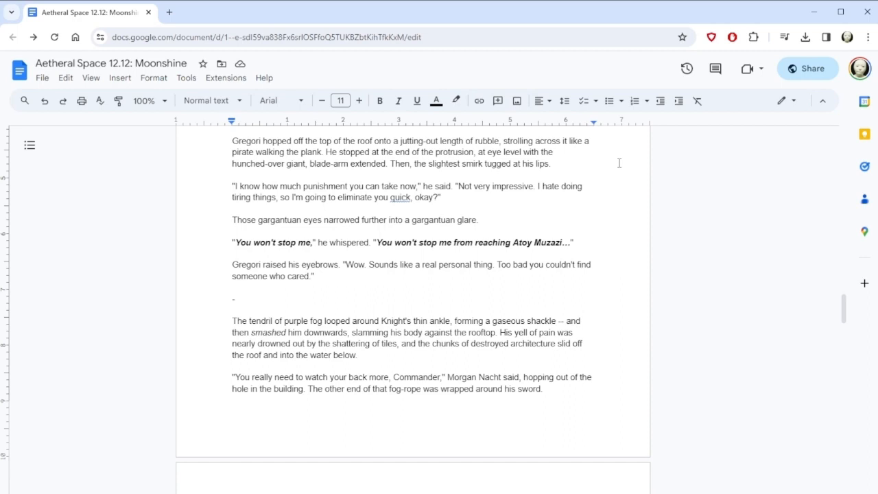
scroll(down, 3)
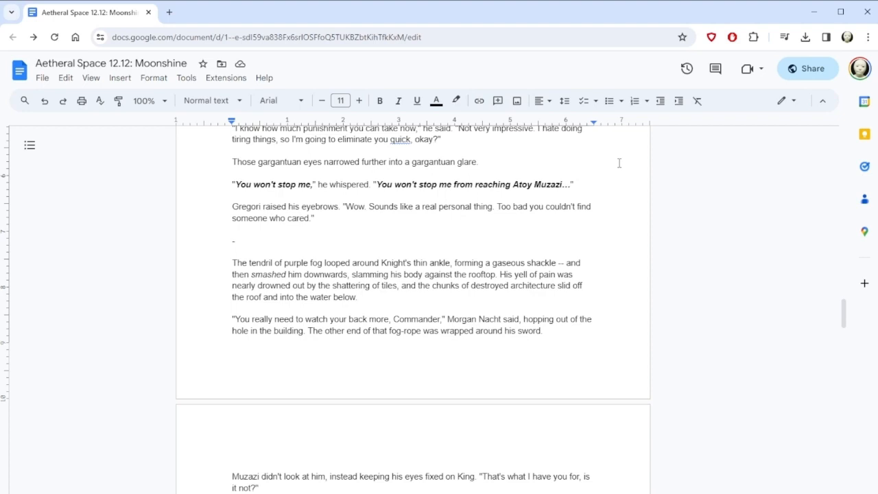
scroll(down, 3)
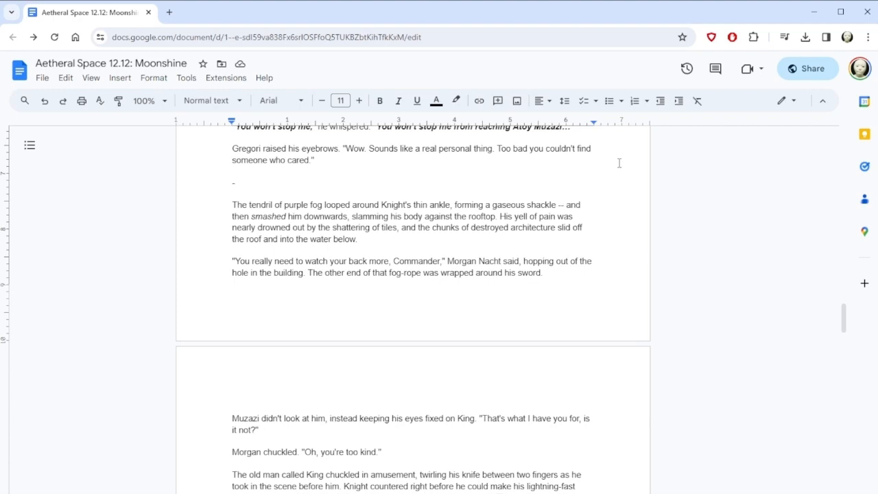
scroll(down, 3)
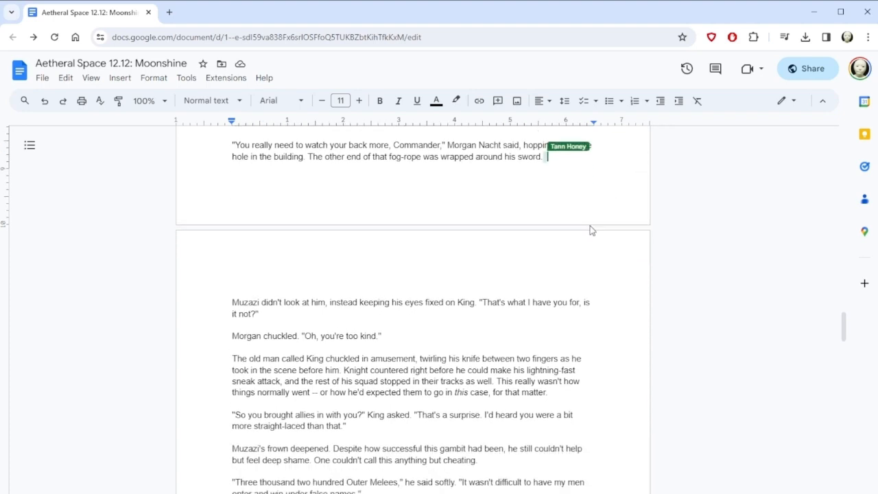
Replace 'chuckled' with 'laughed' and insert 'had been' before 'countered' in King's paragraph
scroll(down, 3)
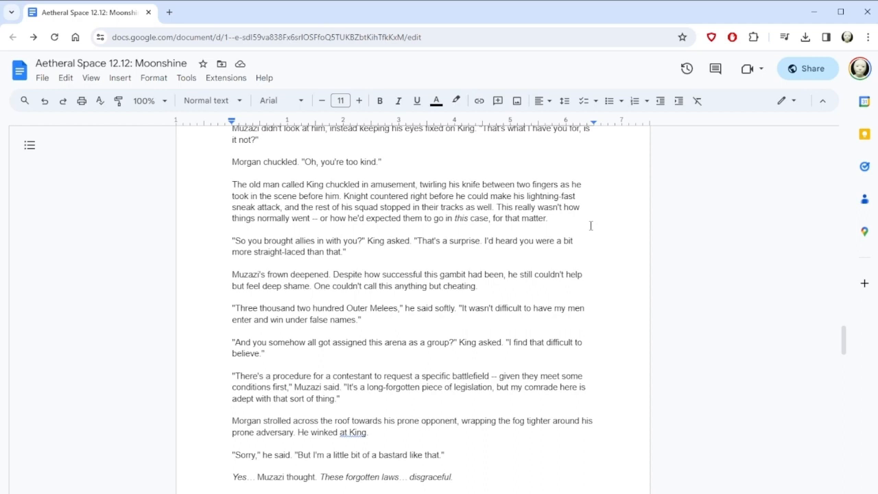
double_click(343, 184)
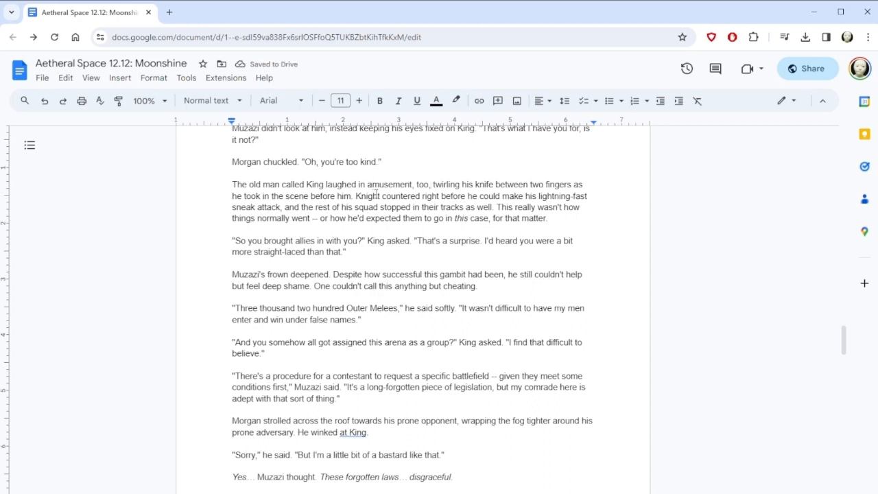
text(had been)
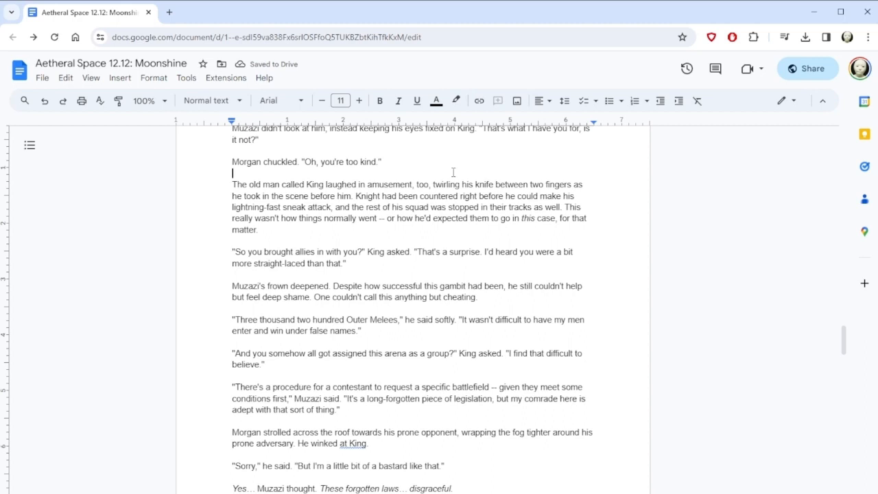
mouse_move(437, 184)
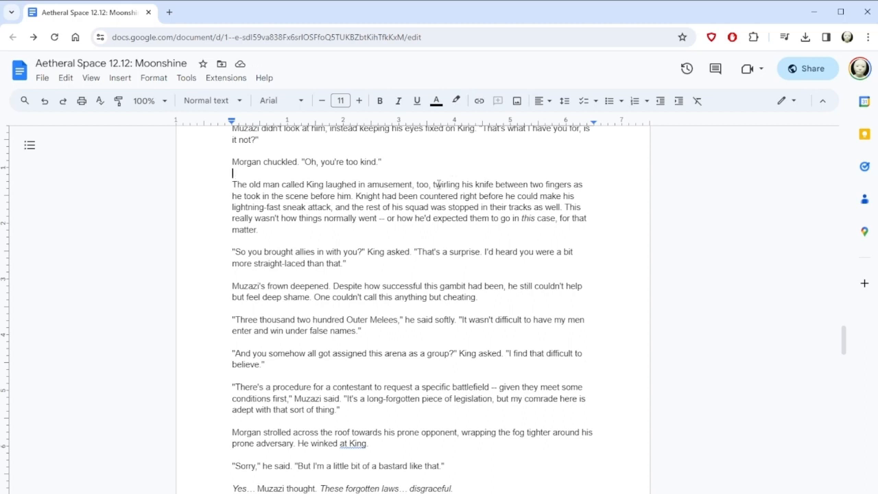
scroll(down, 3)
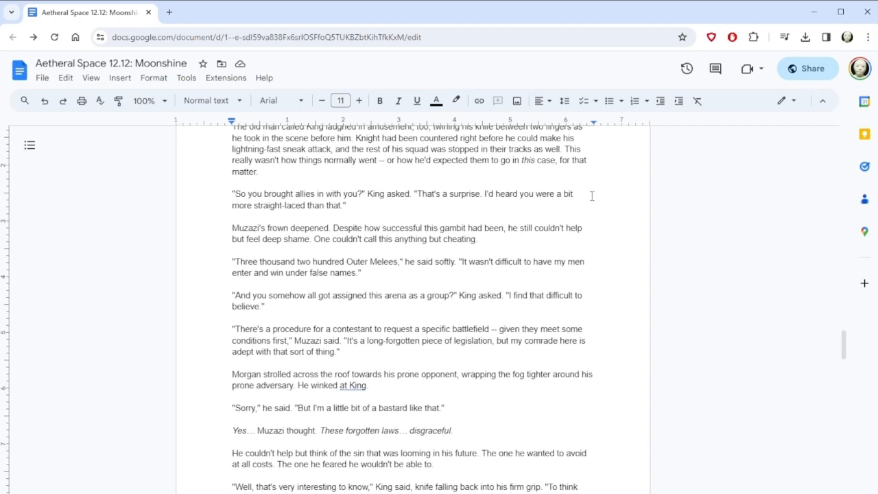
scroll(down, 3)
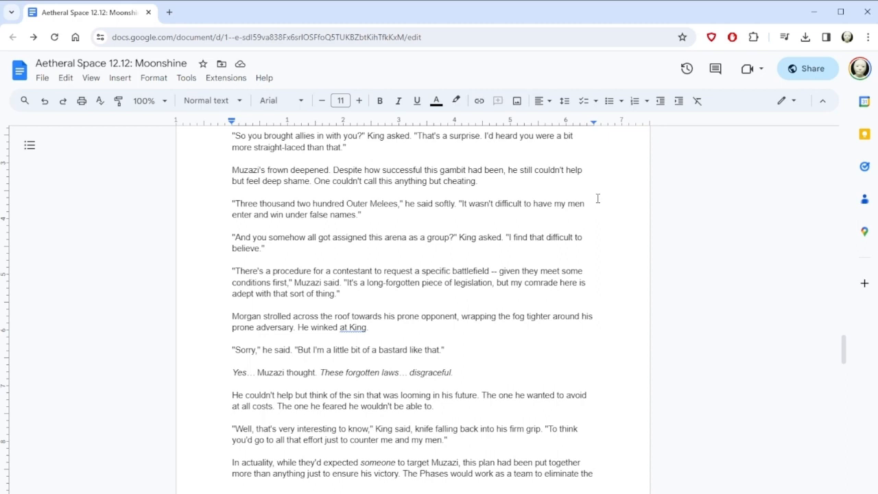
mouse_move(609, 234)
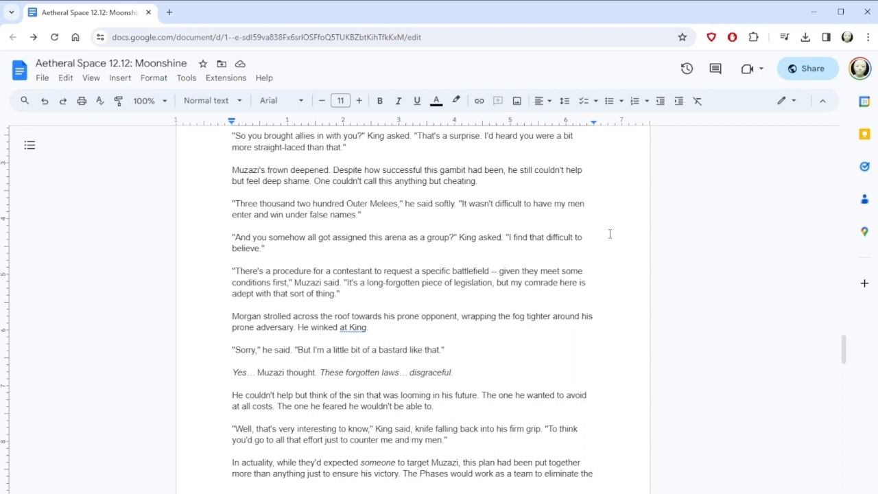
scroll(down, 3)
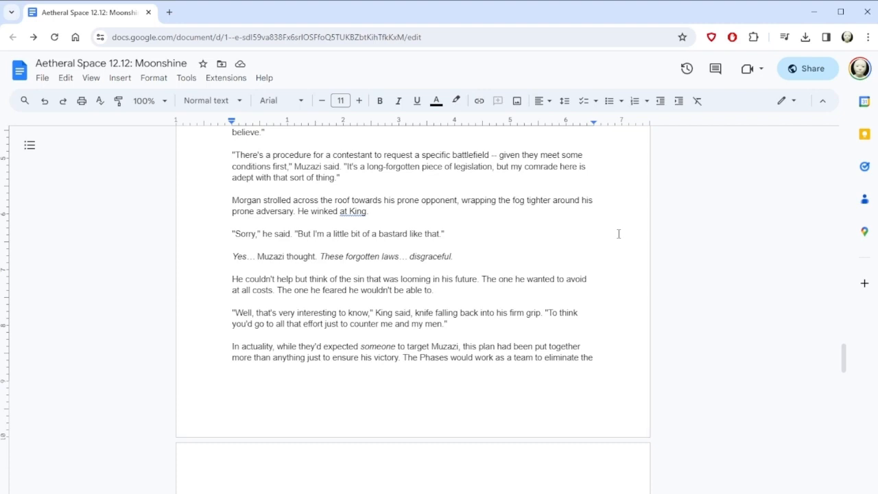
Replace 'prone adversary' with 'blade' and insert 'more and more' after 'The one'
double_click(275, 212)
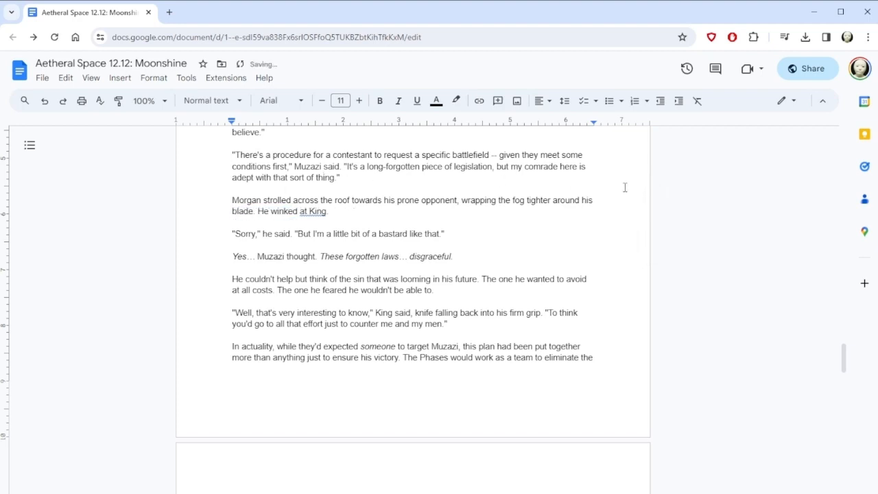
scroll(down, 3)
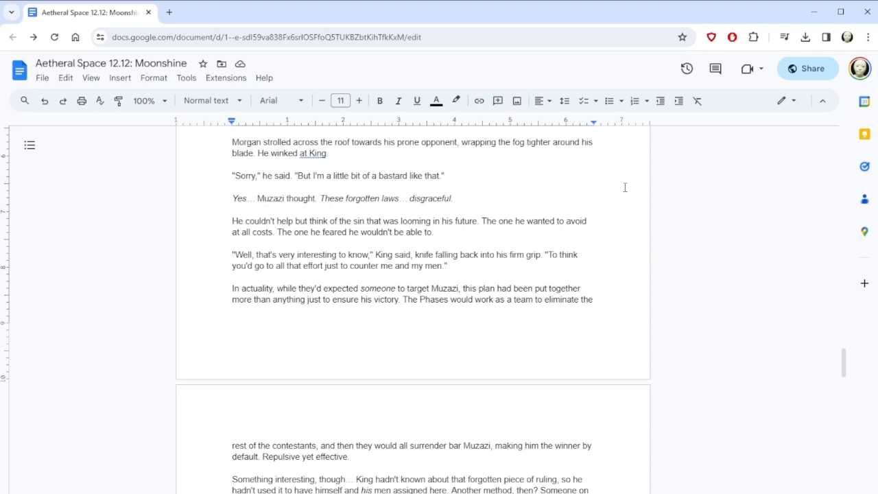
click(293, 231)
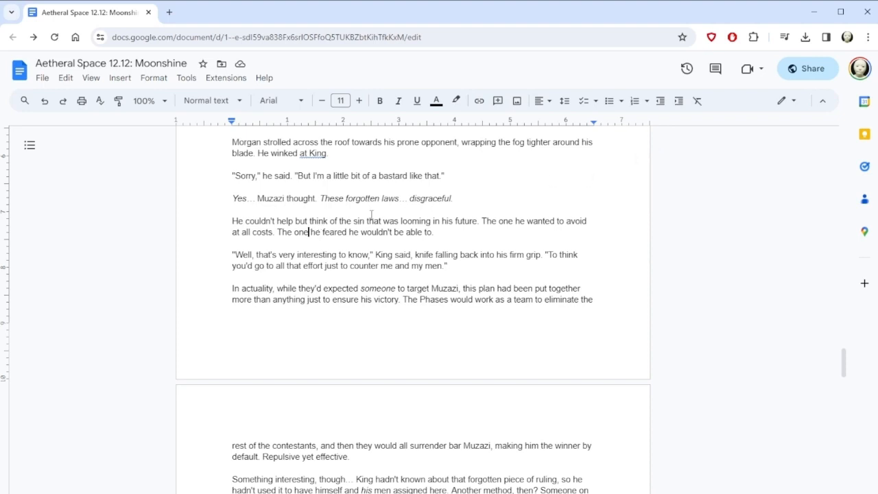
text(more and mor)
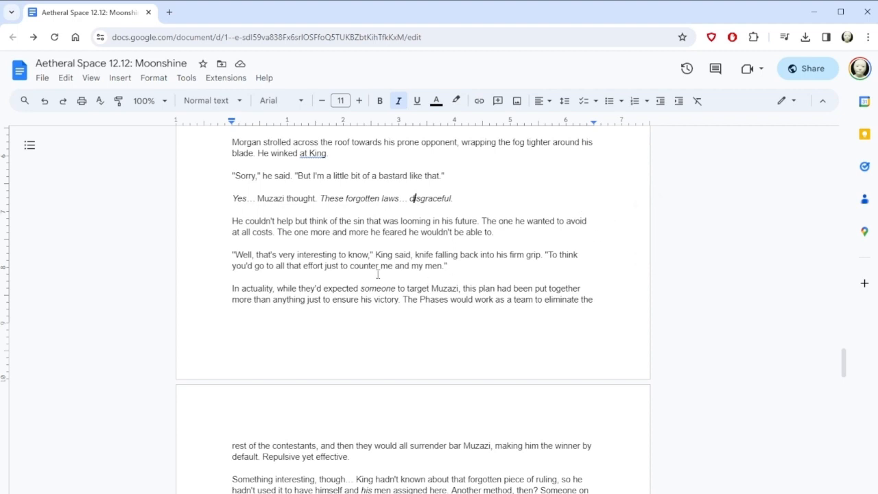
Read down to King's knife sentence and change 'grip' to 'gripped'
scroll(down, 3)
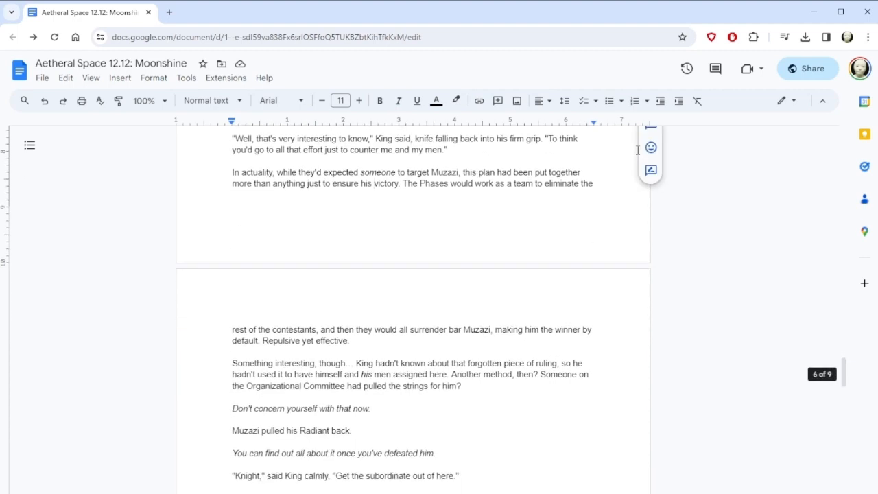
text(own)
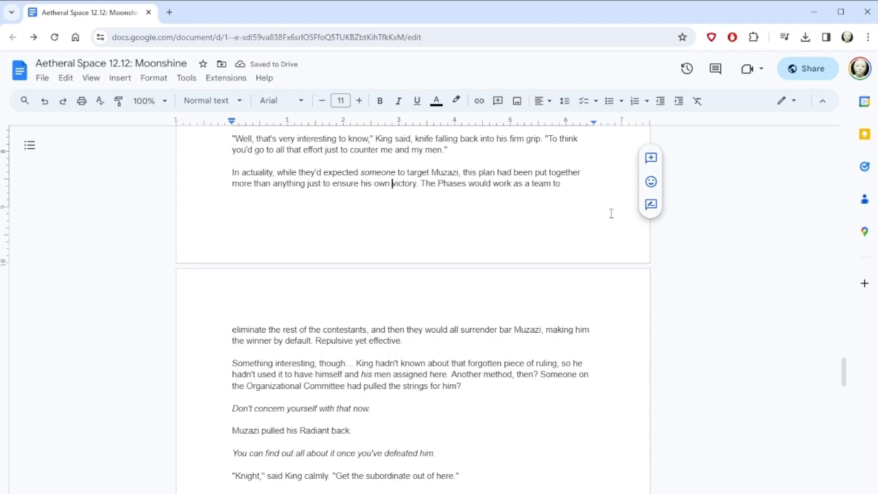
scroll(down, 3)
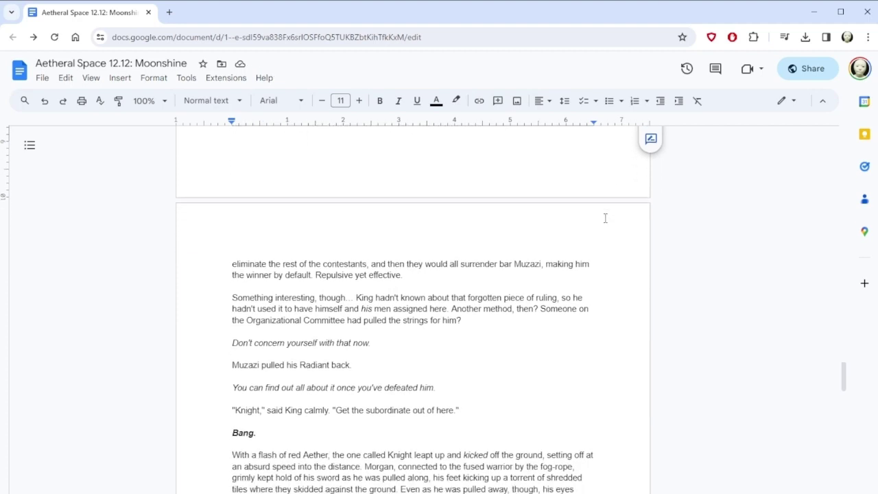
scroll(down, 3)
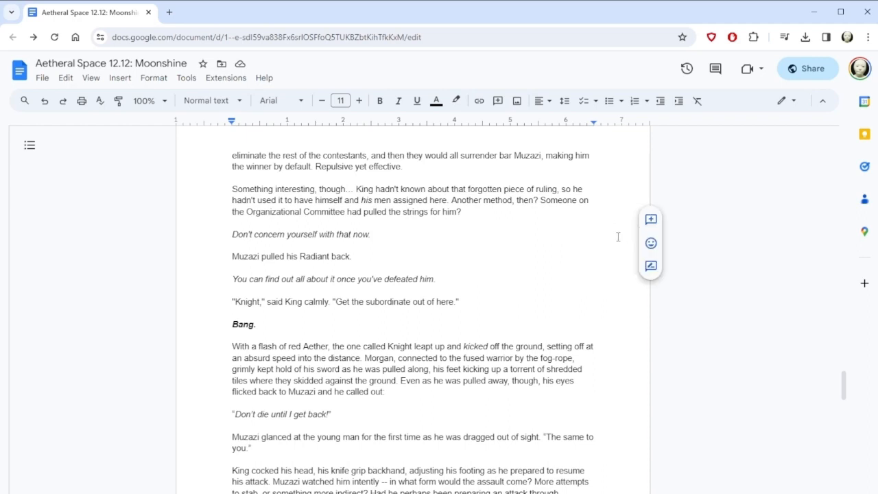
scroll(down, 3)
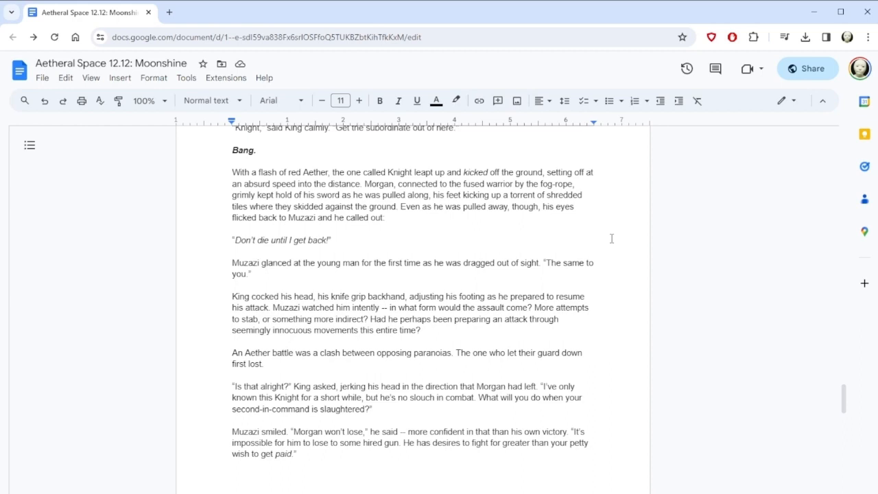
scroll(down, 3)
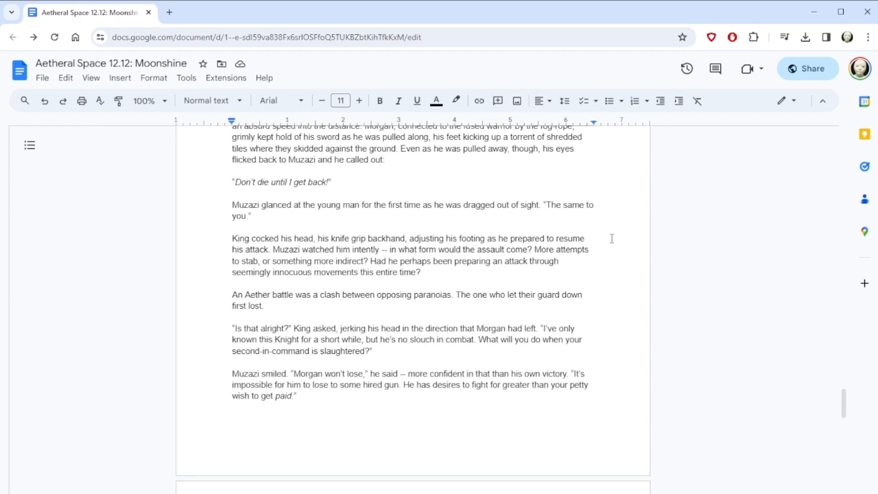
scroll(down, 3)
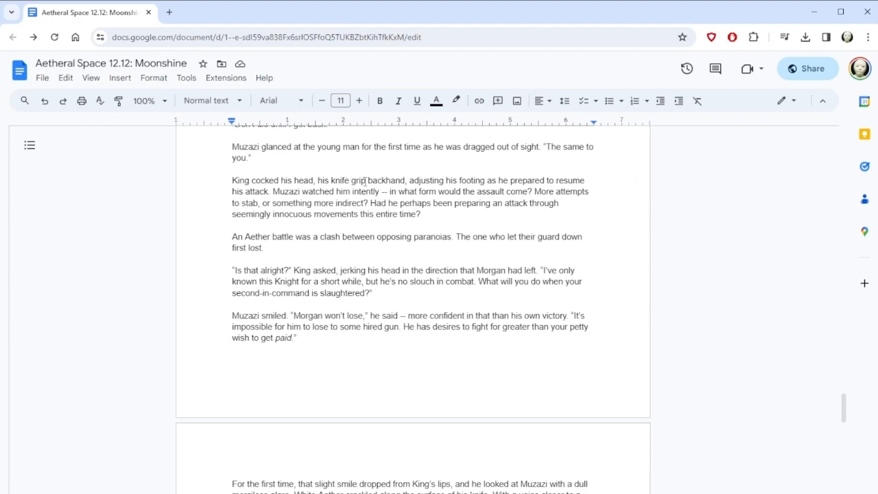
text(ped)
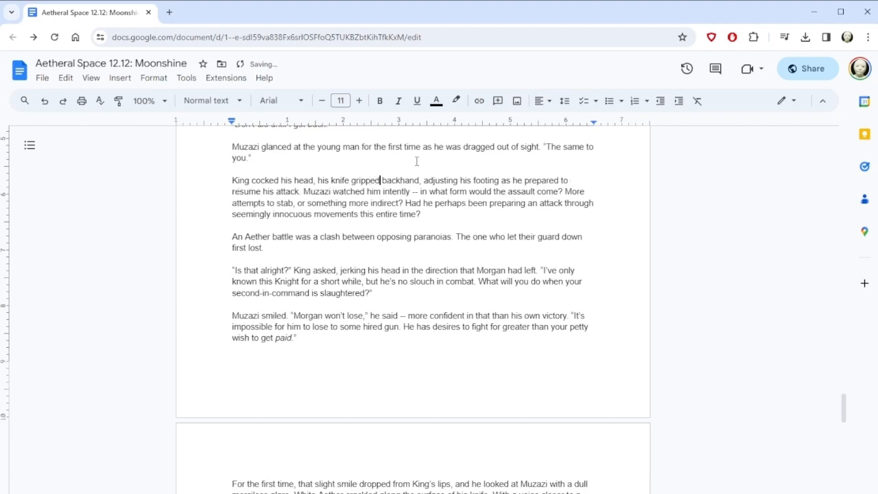
Insert 'really' after 'Is that' in King's question to Muzazi
scroll(down, 3)
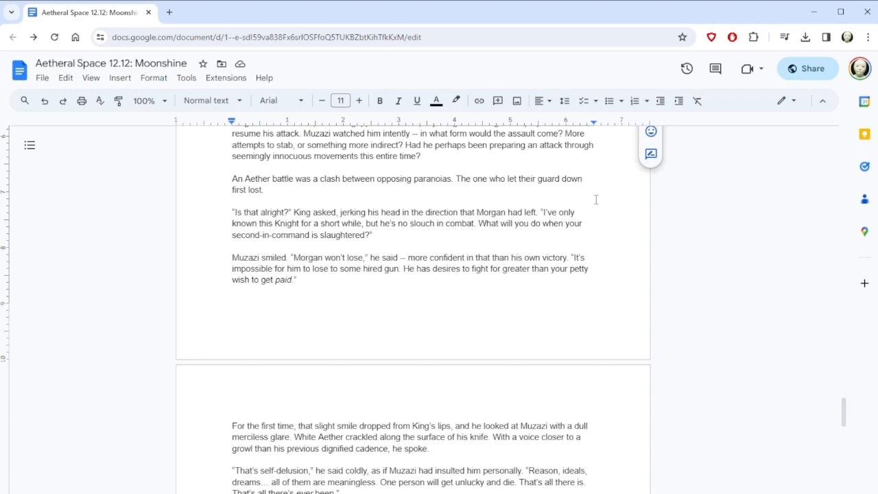
mouse_move(277, 206)
text( really)
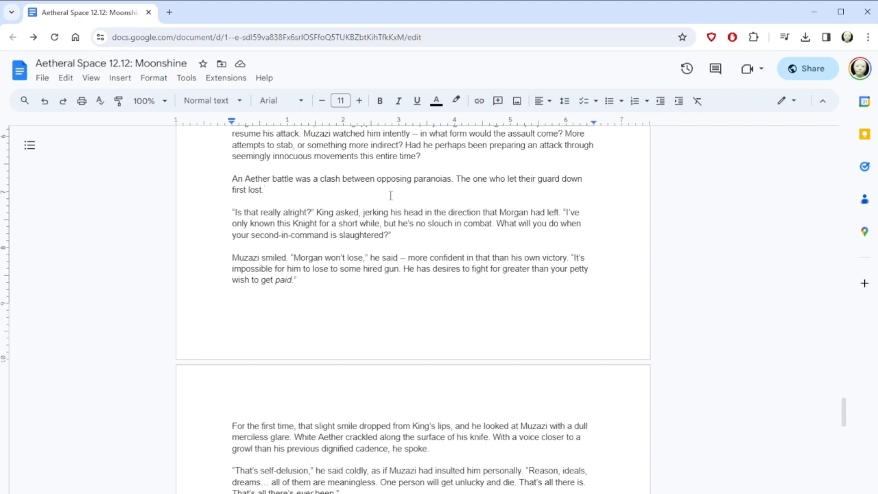
click(273, 189)
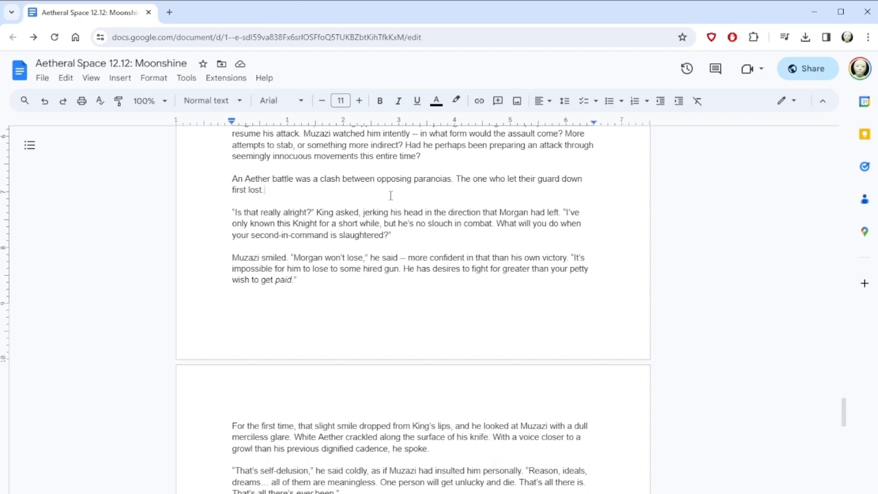
Insert 'and' after 'dull' so King's glare reads 'dull and merciless glare'
scroll(down, 3)
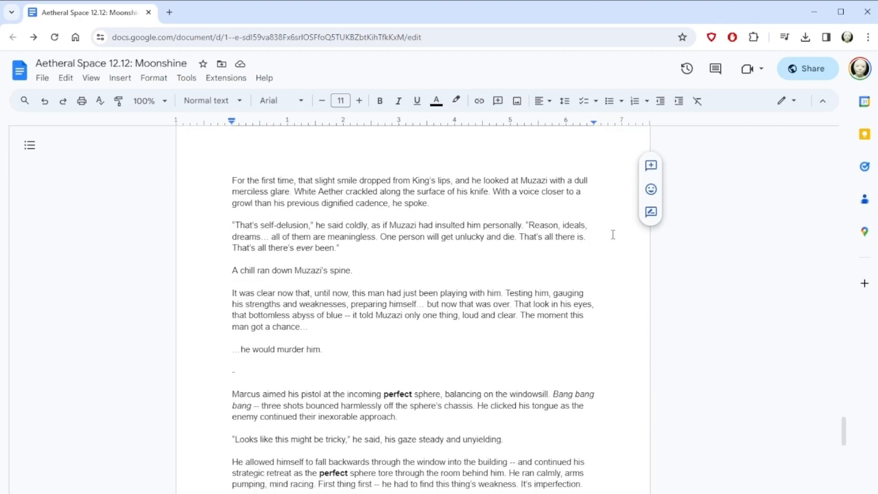
scroll(down, 3)
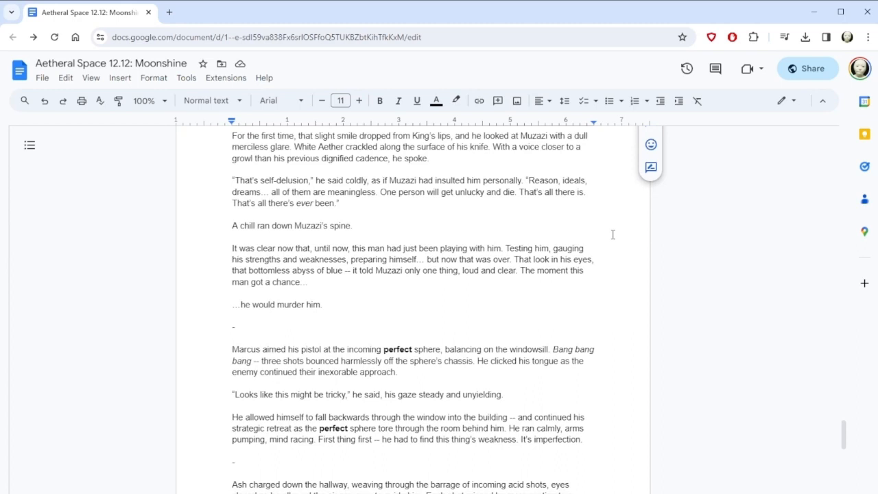
click(589, 135)
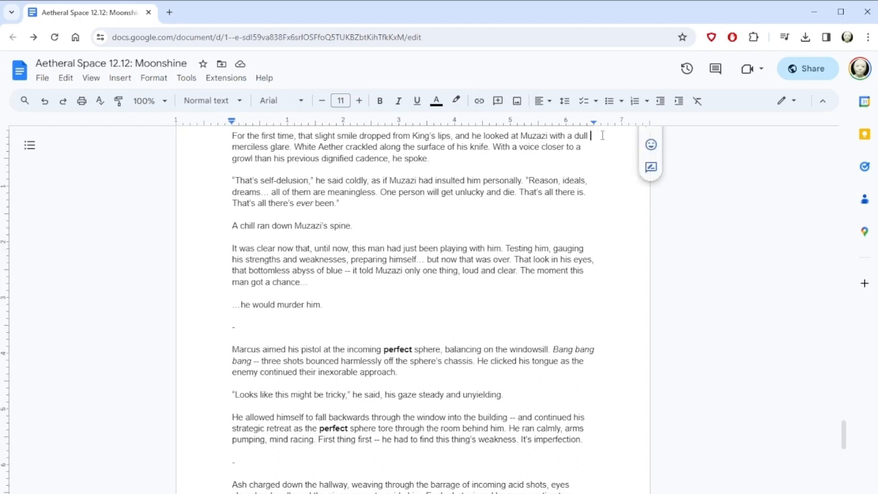
text(and)
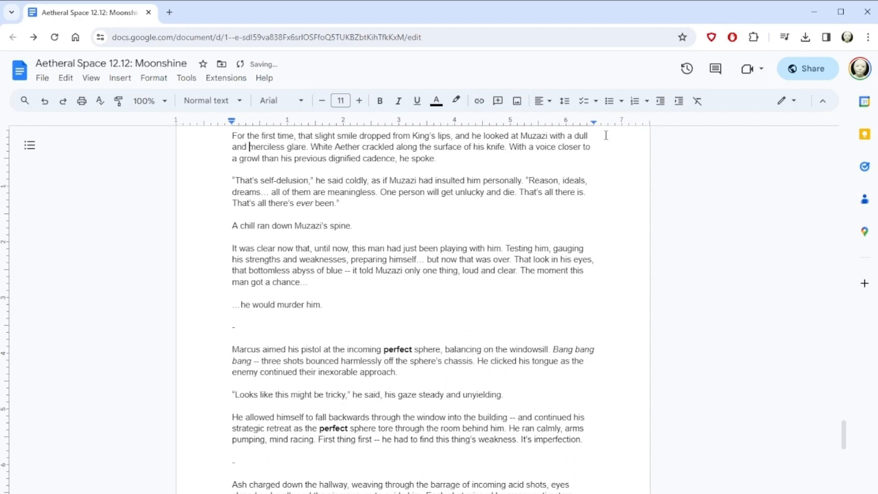
click(590, 135)
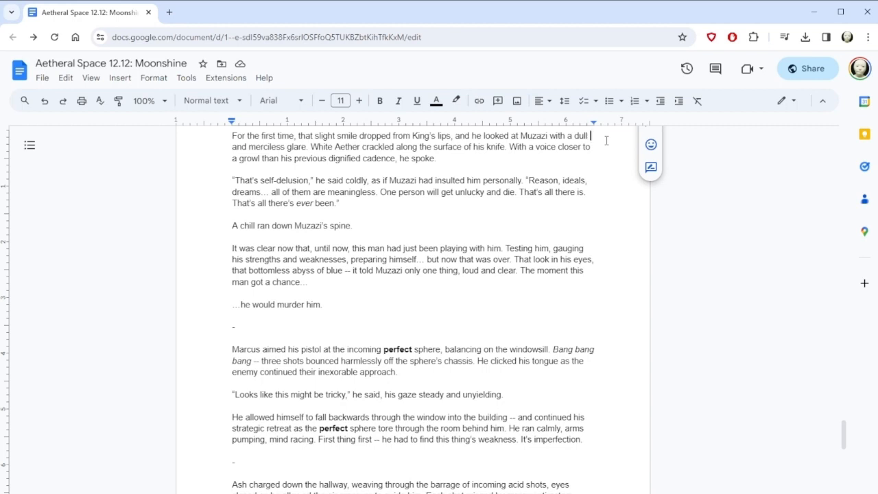
Read on past Marcus's retreat paragraph to Ash's 'Black Timer' strike and Pawn's roar
scroll(down, 3)
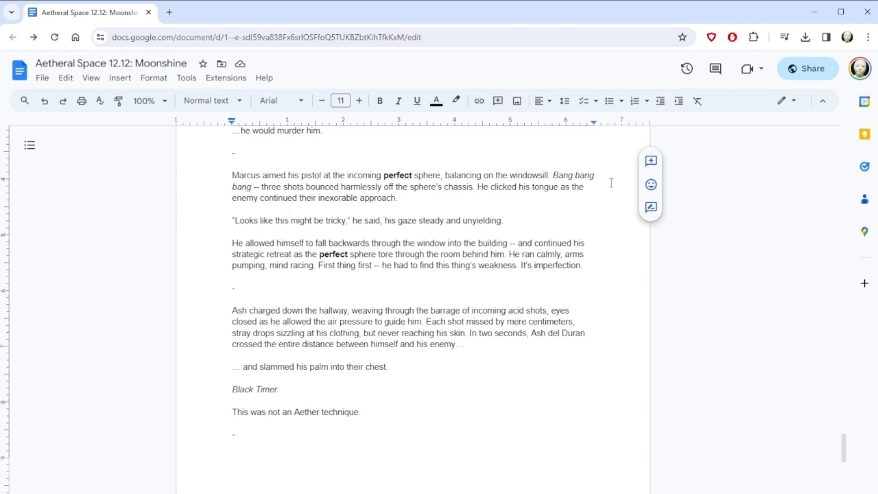
mouse_move(581, 210)
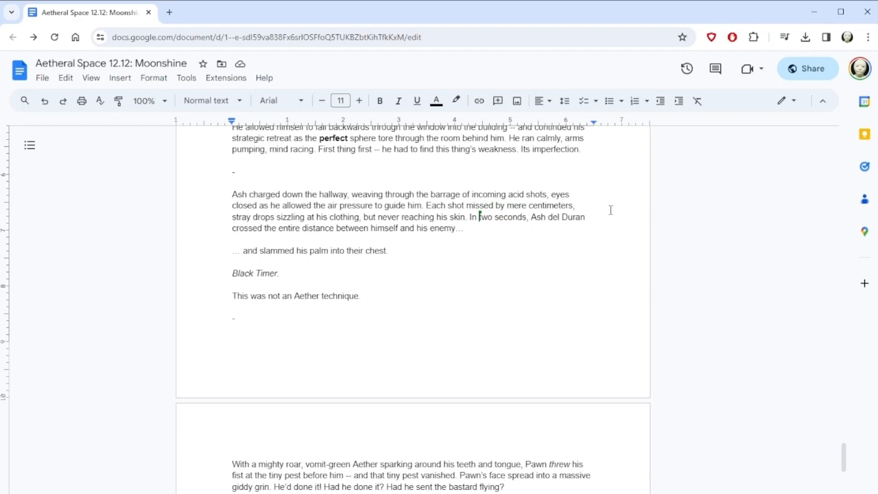
scroll(down, 3)
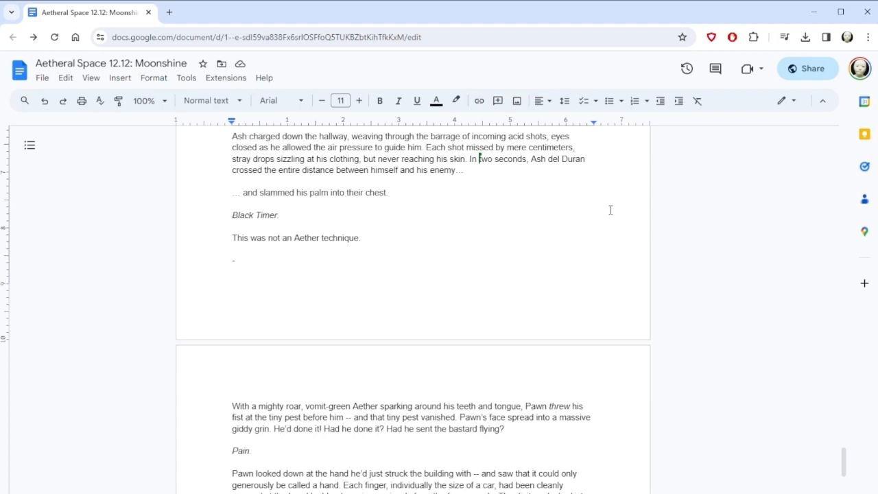
Make Pawn's fingers 'the size of a train carriage' and have the pest 'immediately vanished'
scroll(down, 3)
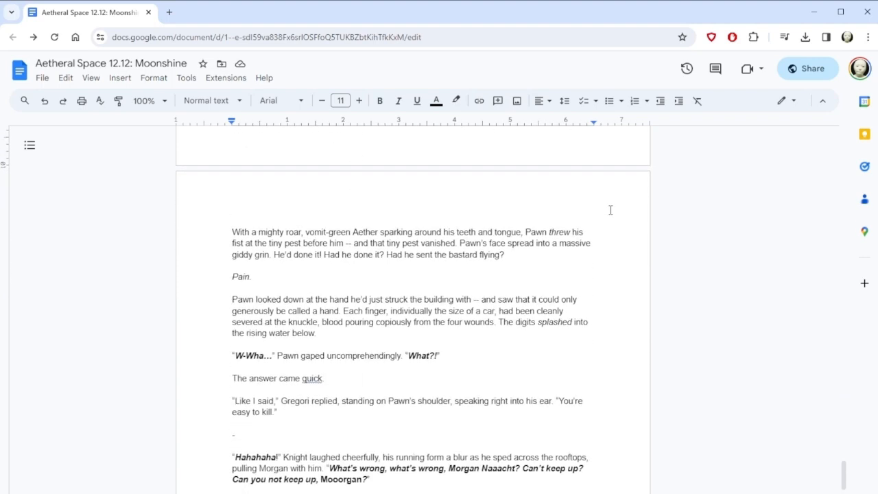
scroll(down, 3)
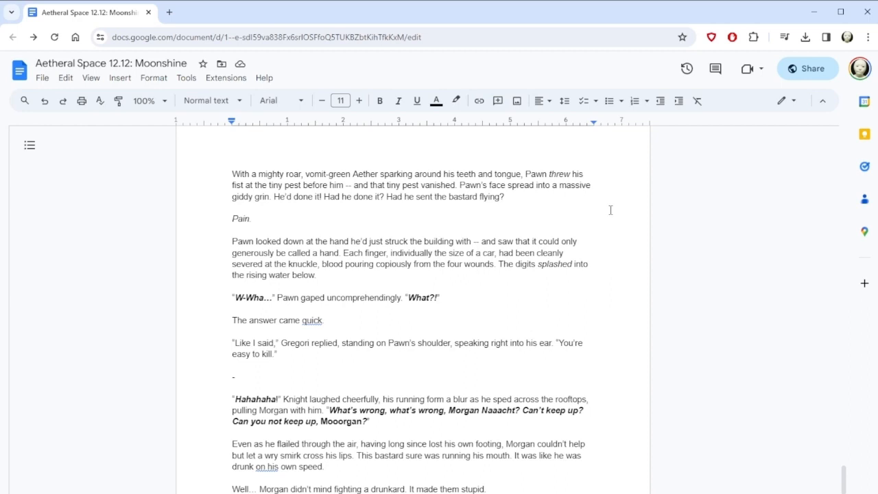
mouse_move(423, 186)
text(immediately )
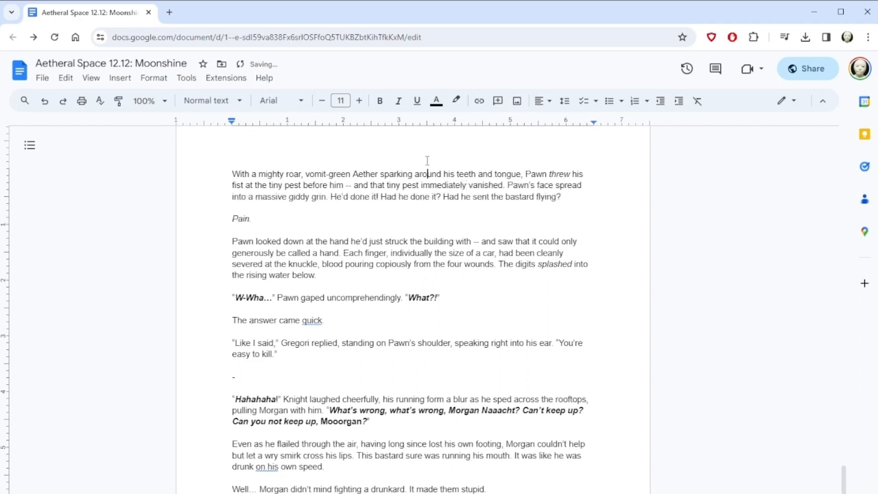
scroll(down, 3)
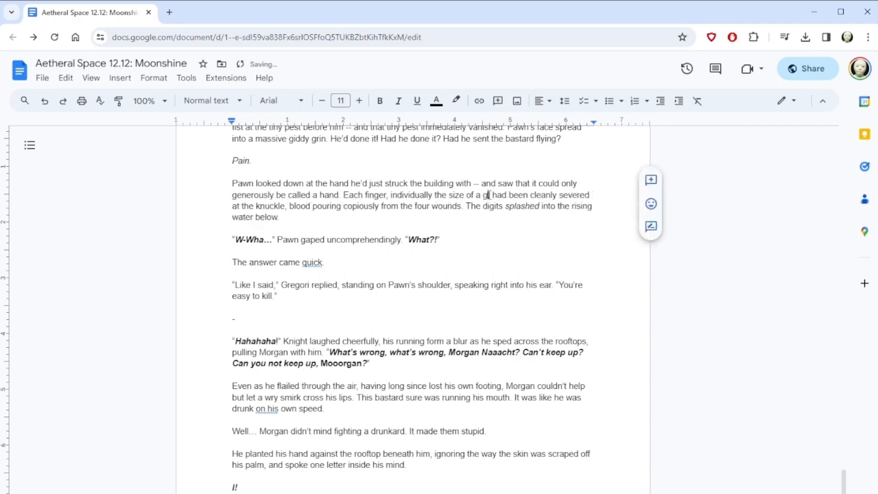
text(rain carriage,)
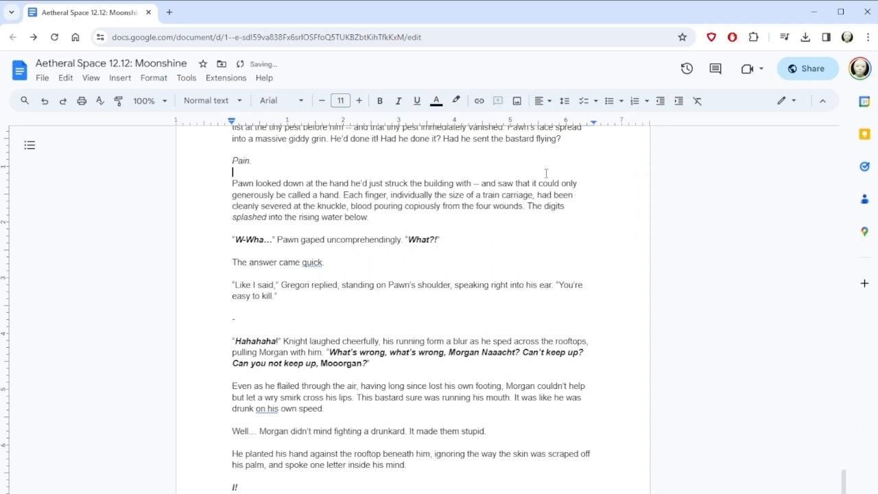
scroll(down, 3)
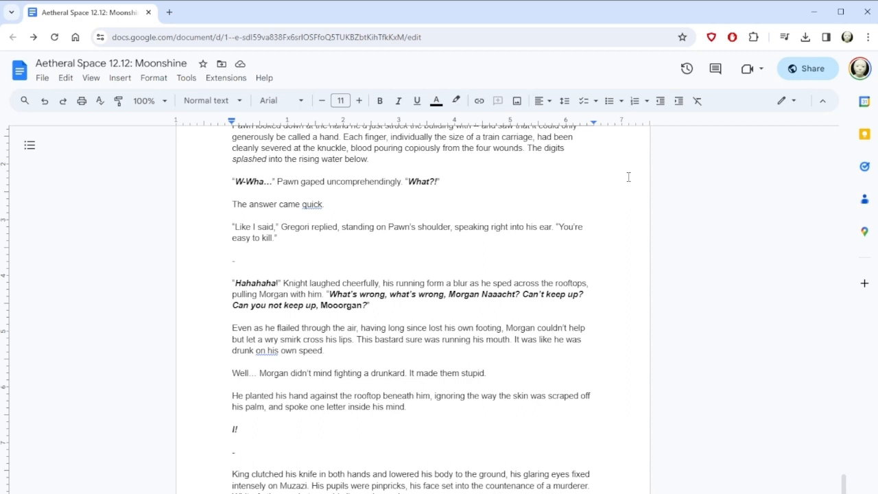
mouse_move(592, 176)
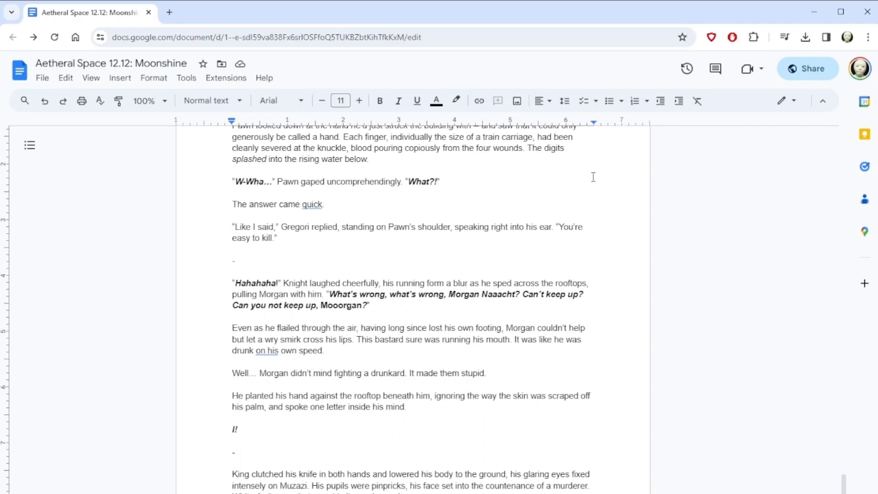
Insert 'along' so Knight pulls Morgan 'along with him', then read to the next page
scroll(down, 3)
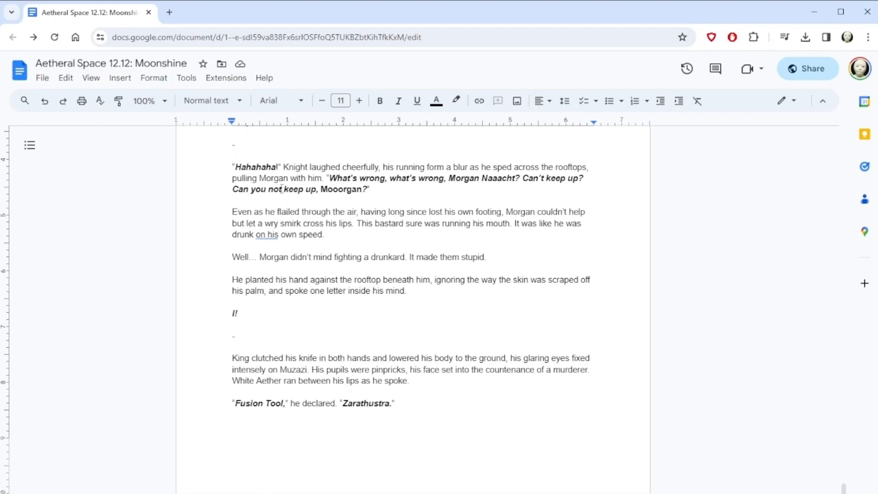
text(along)
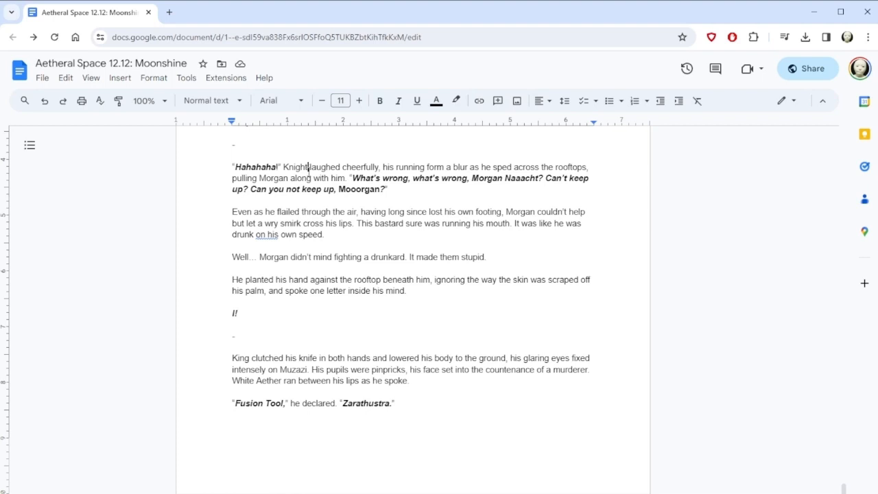
scroll(down, 3)
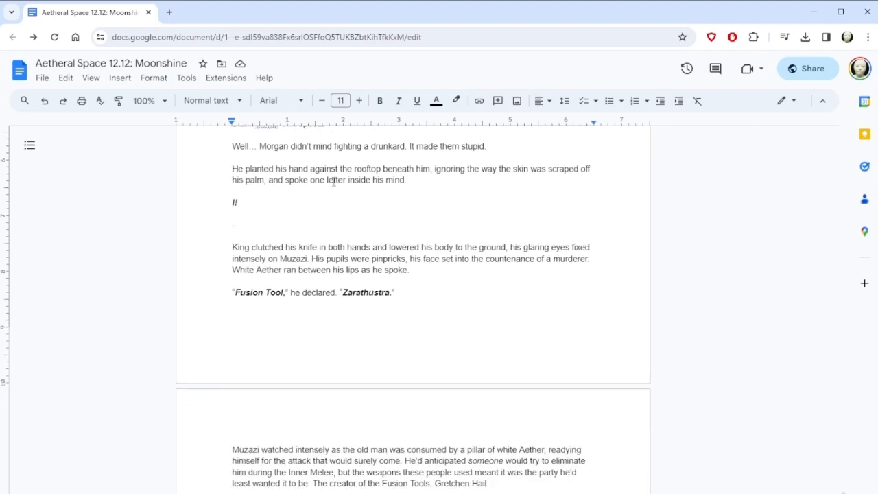
scroll(down, 3)
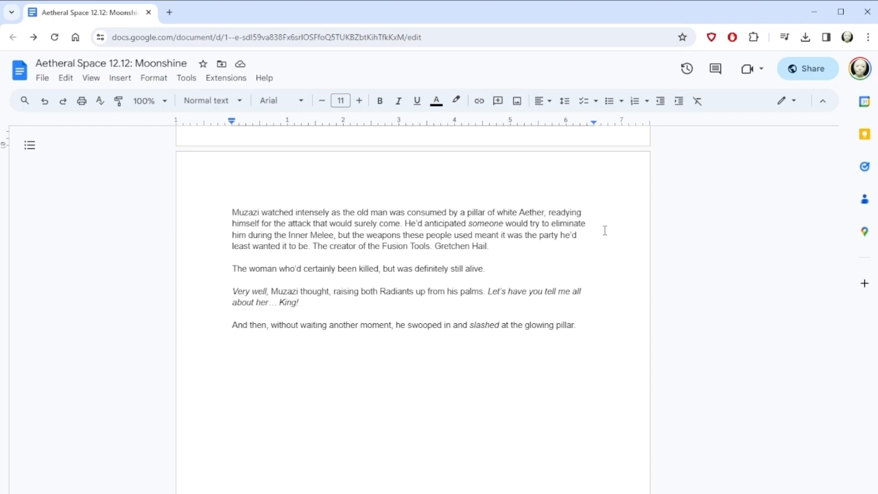
click(472, 212)
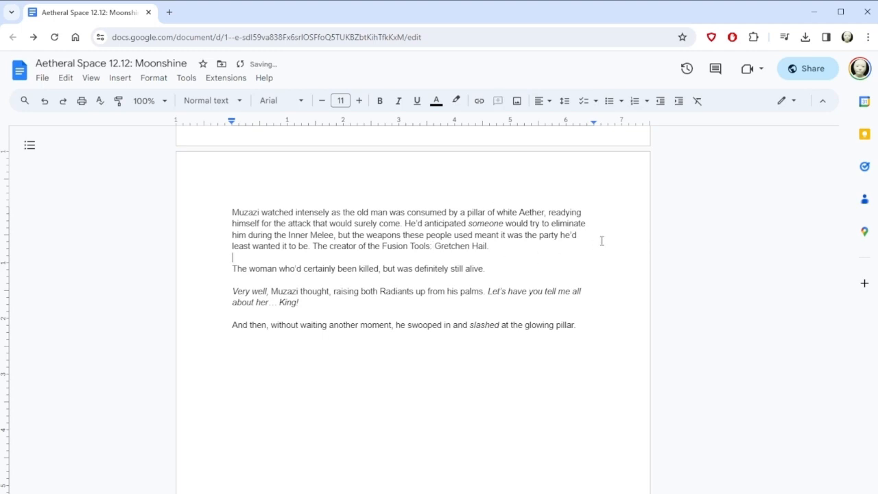
scroll(down, 3)
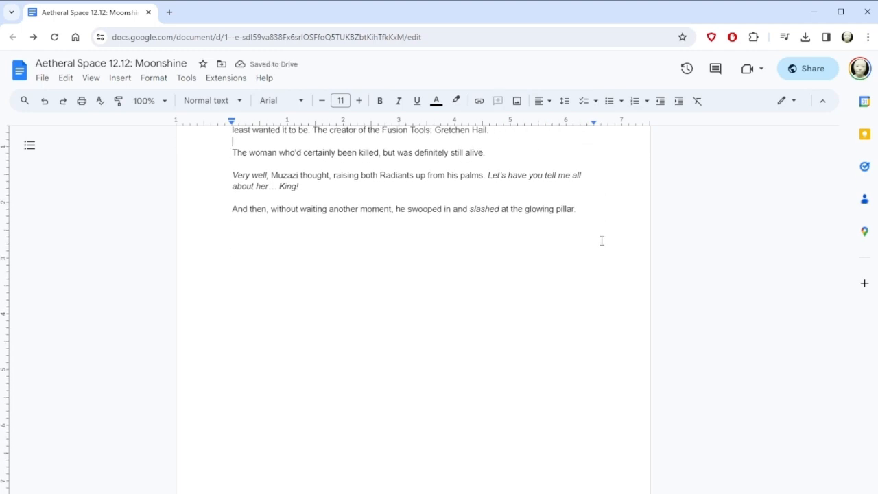